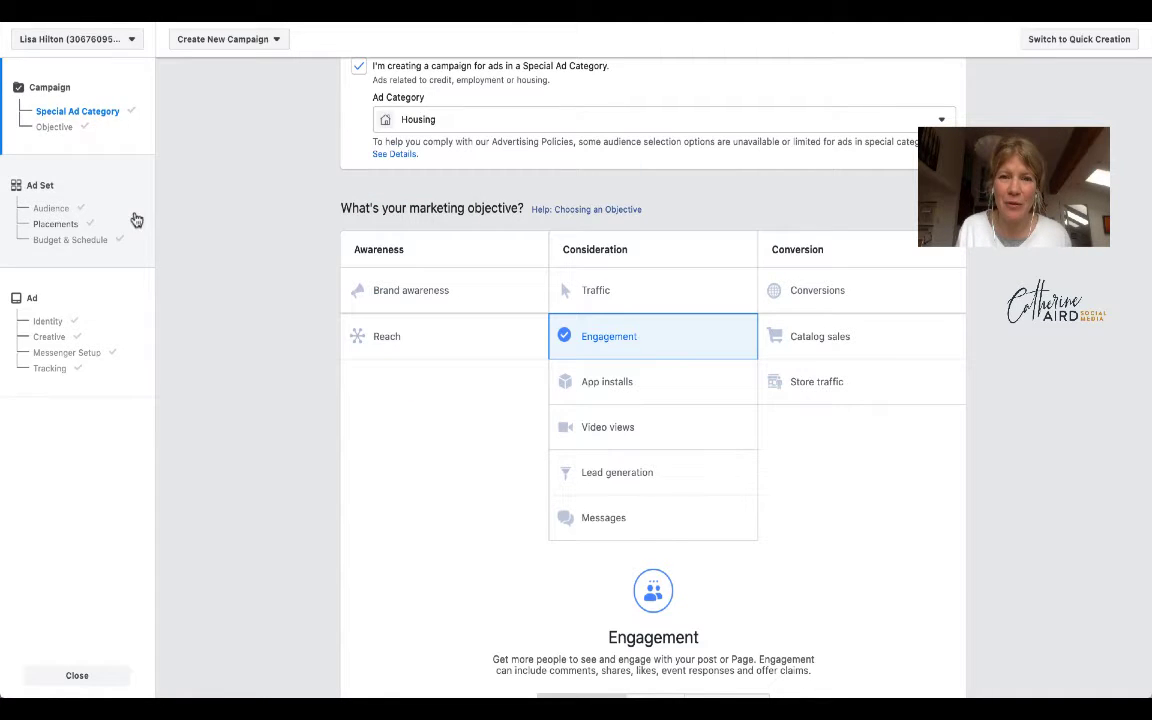
{"action": "mouse_move", "coordinate": [99, 174]}
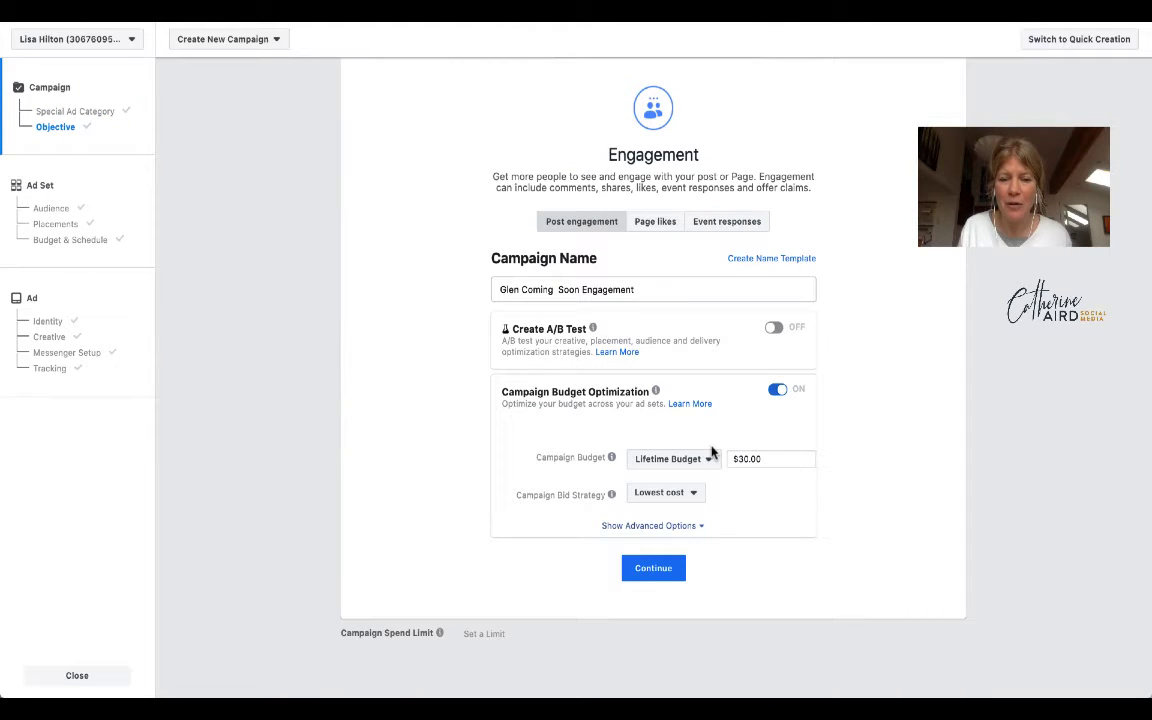
{"action": "mouse_move", "coordinate": [314, 510]}
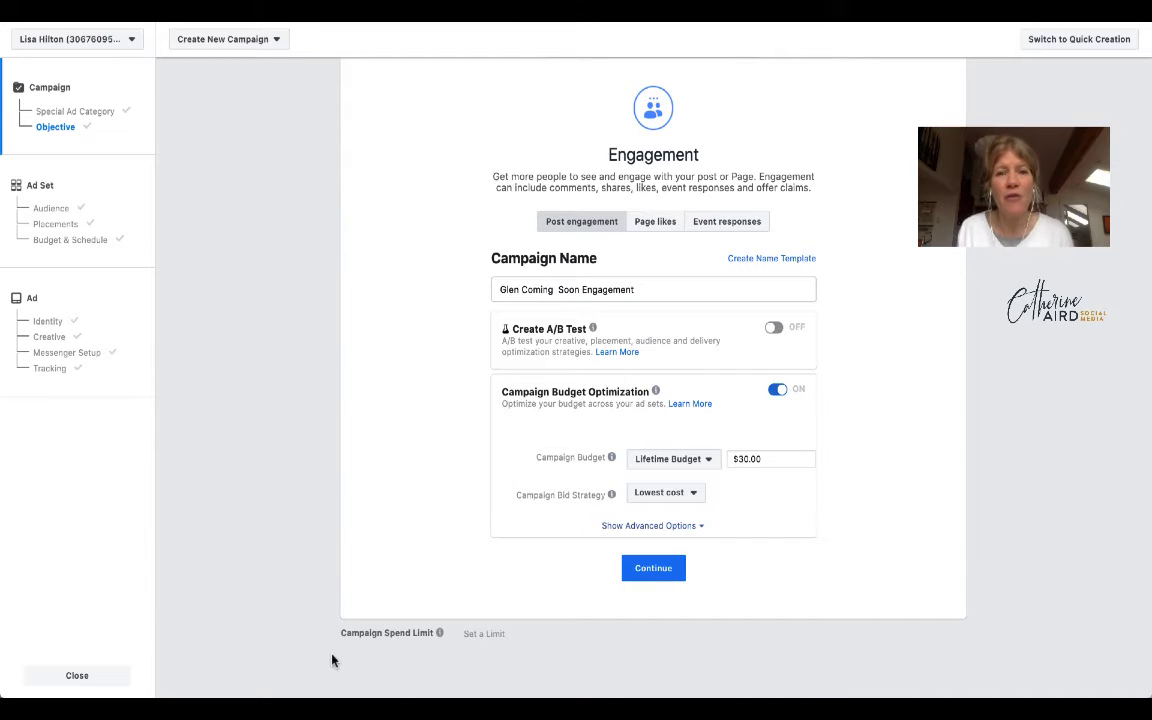
{"action": "mouse_move", "coordinate": [475, 589]}
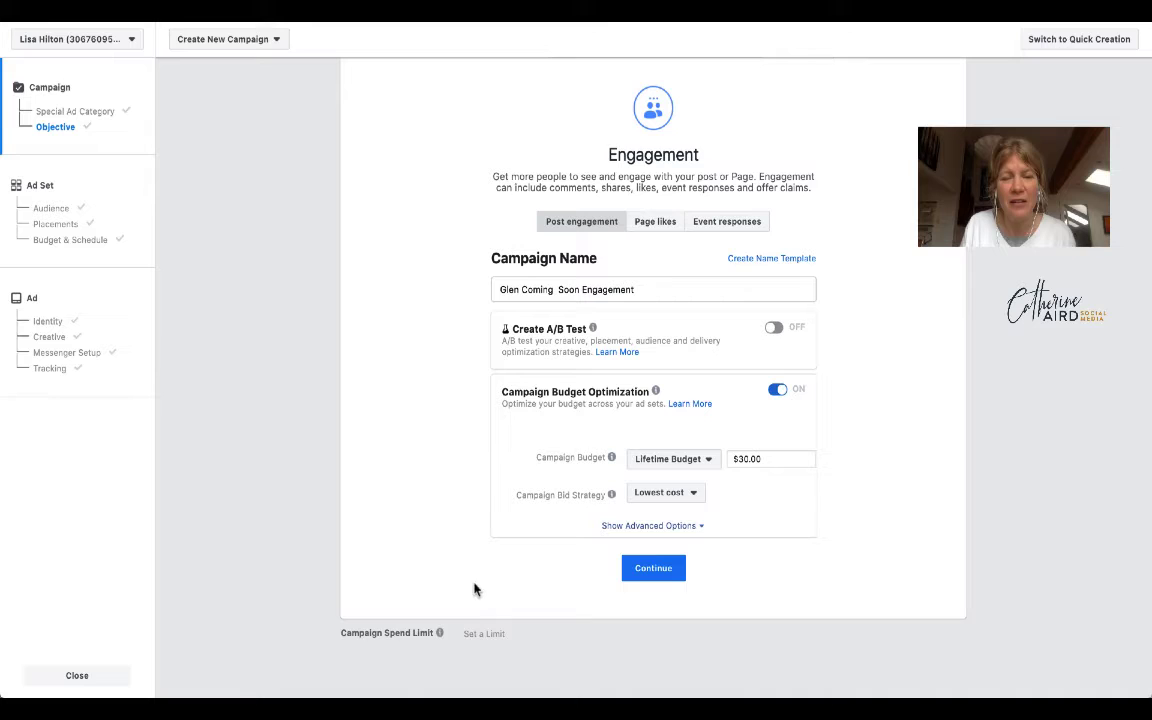
{"action": "mouse_move", "coordinate": [111, 206]}
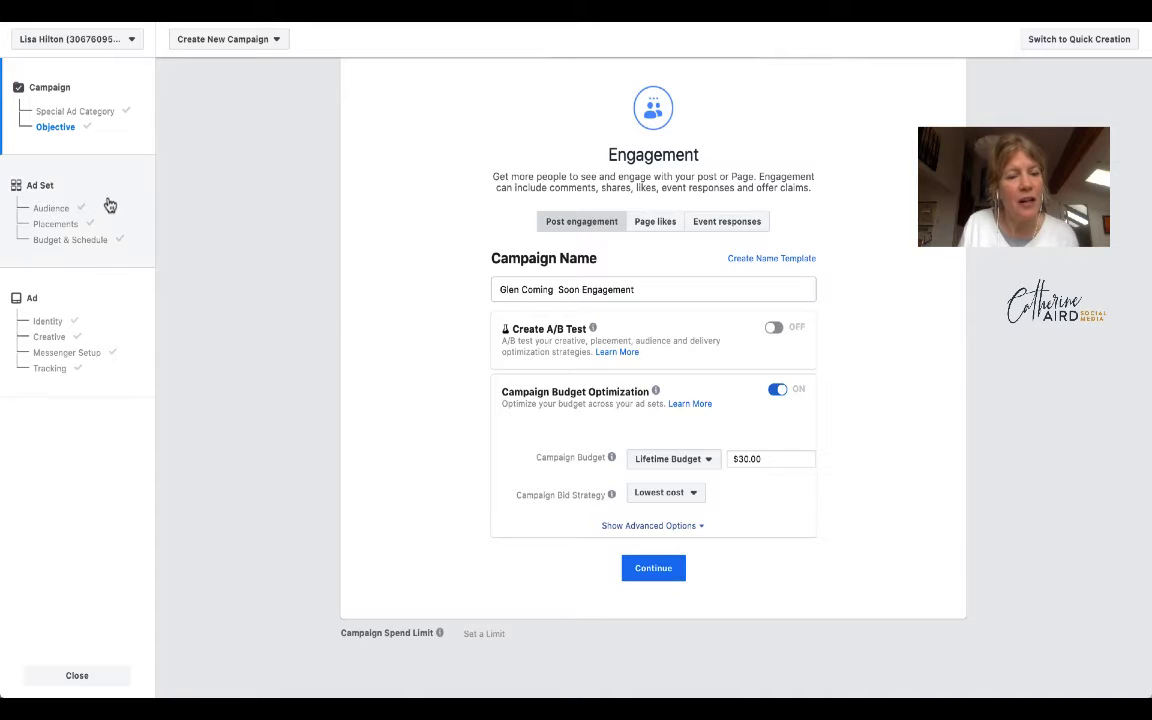
- Open the ad set's audience settings targeting Pemberton and Whistler, British Columbia
{"action": "left_click", "coordinate": [653, 568]}
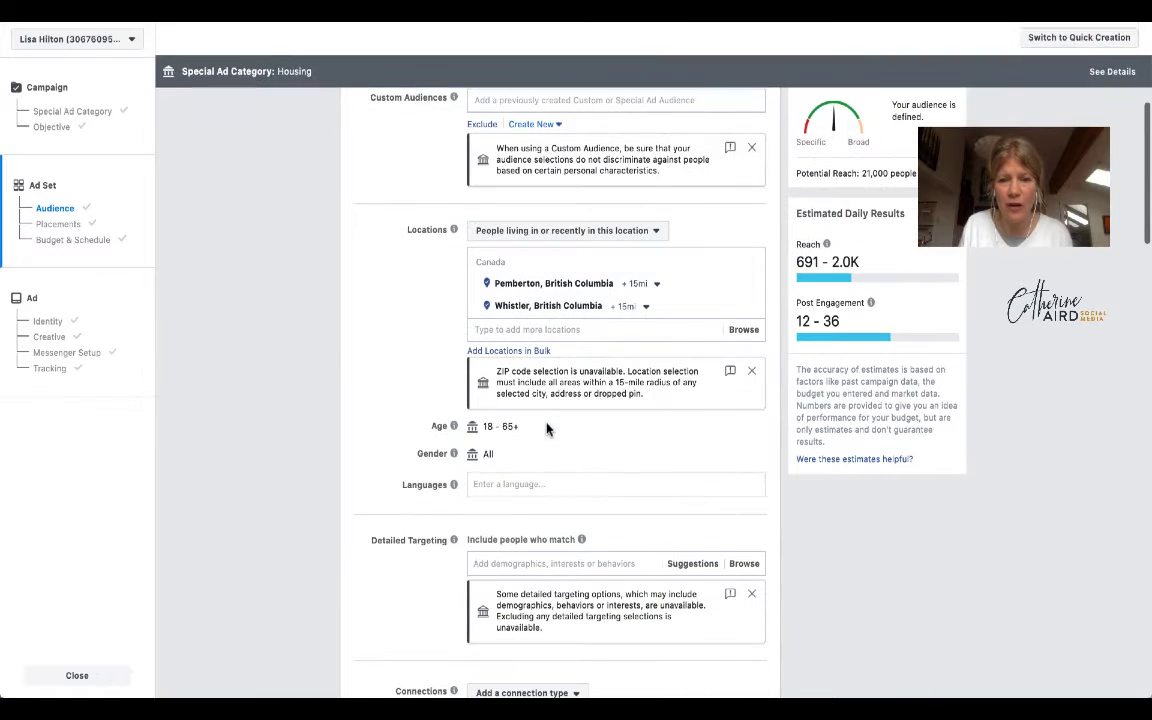
{"action": "mouse_move", "coordinate": [395, 358]}
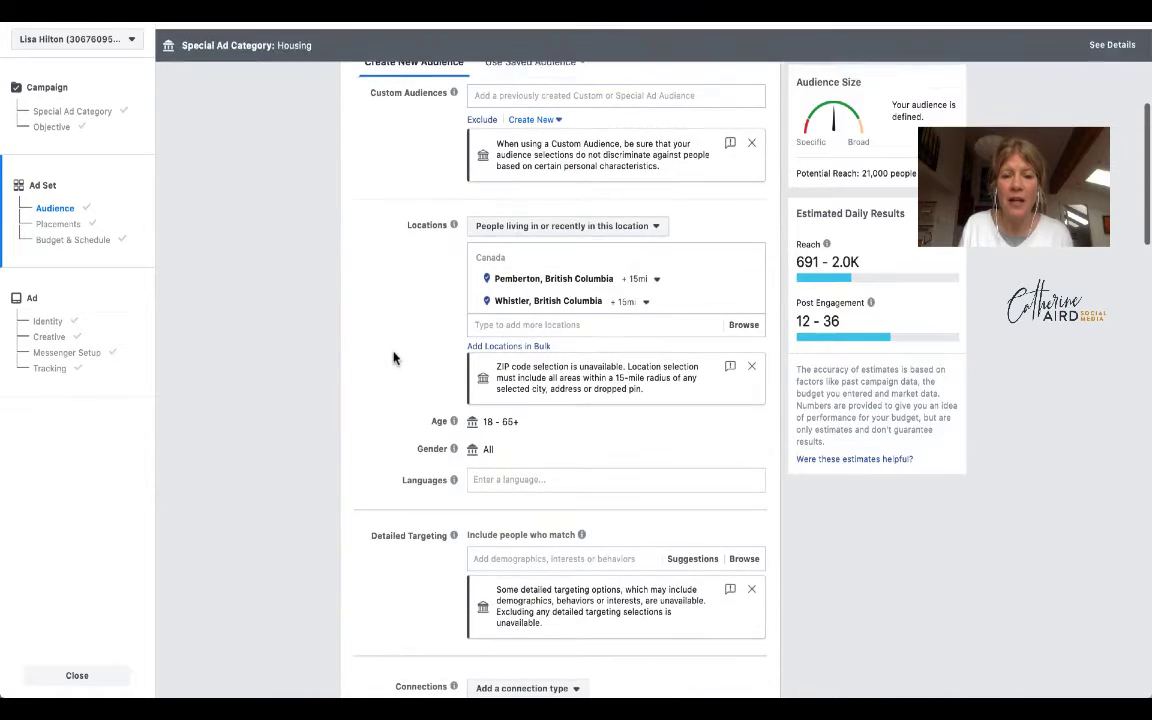
{"action": "scroll", "scroll_direction": "down", "scroll_amount": 3}
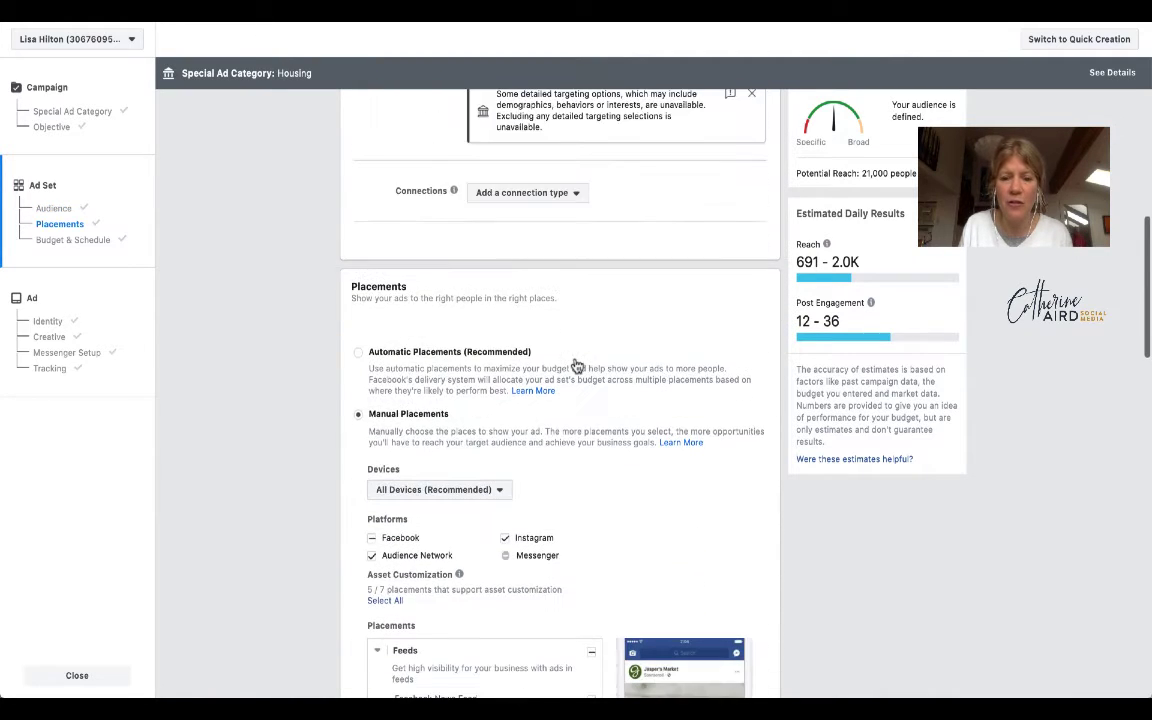
- Scroll through the Manual Placements options down to the Ad section's Use Existing Post creative
{"action": "scroll", "scroll_direction": "down", "scroll_amount": 3}
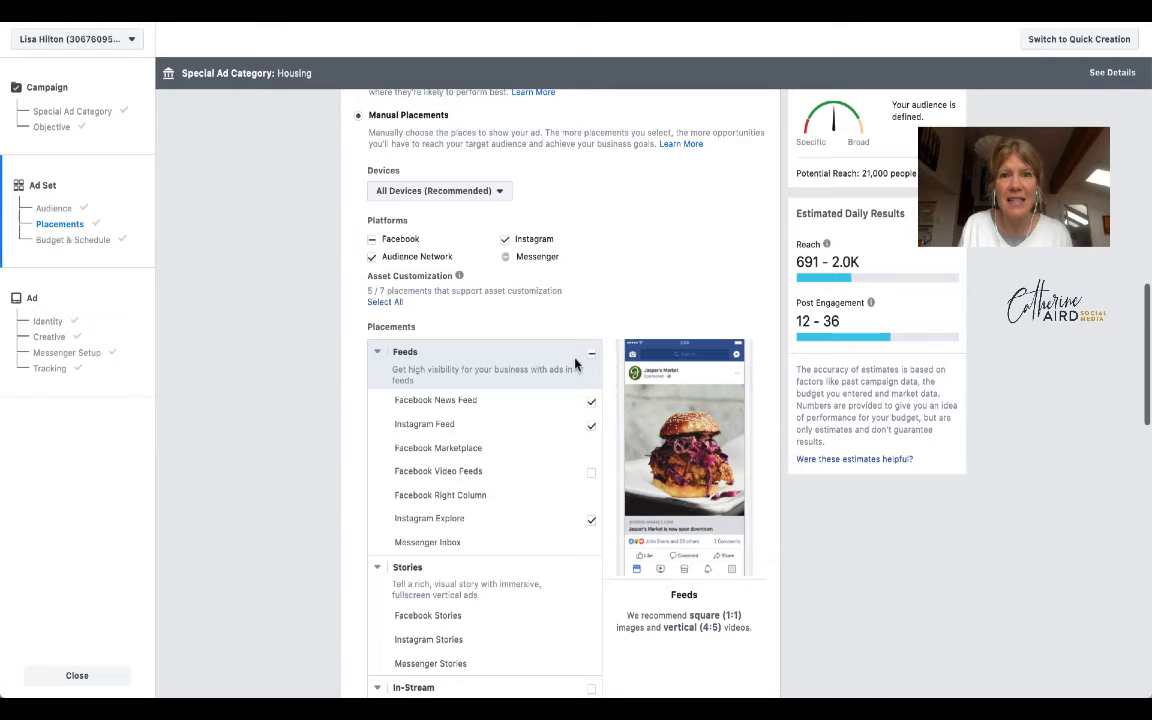
{"action": "mouse_move", "coordinate": [556, 448]}
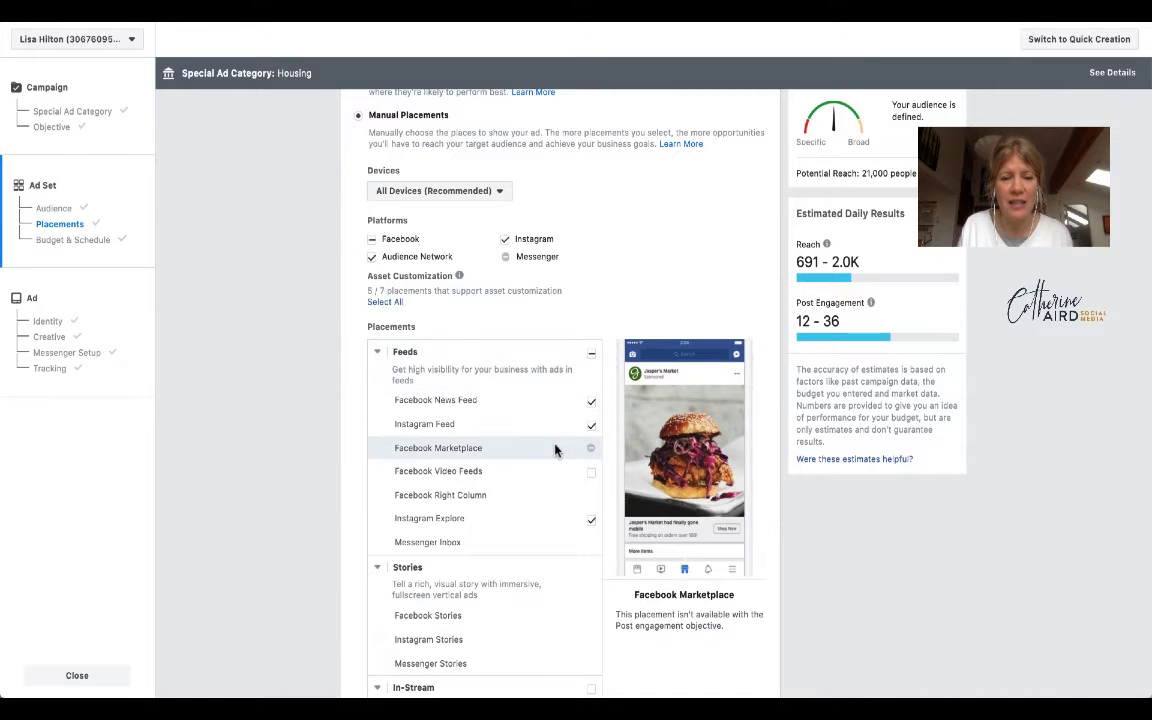
{"action": "scroll", "scroll_direction": "down", "scroll_amount": 3}
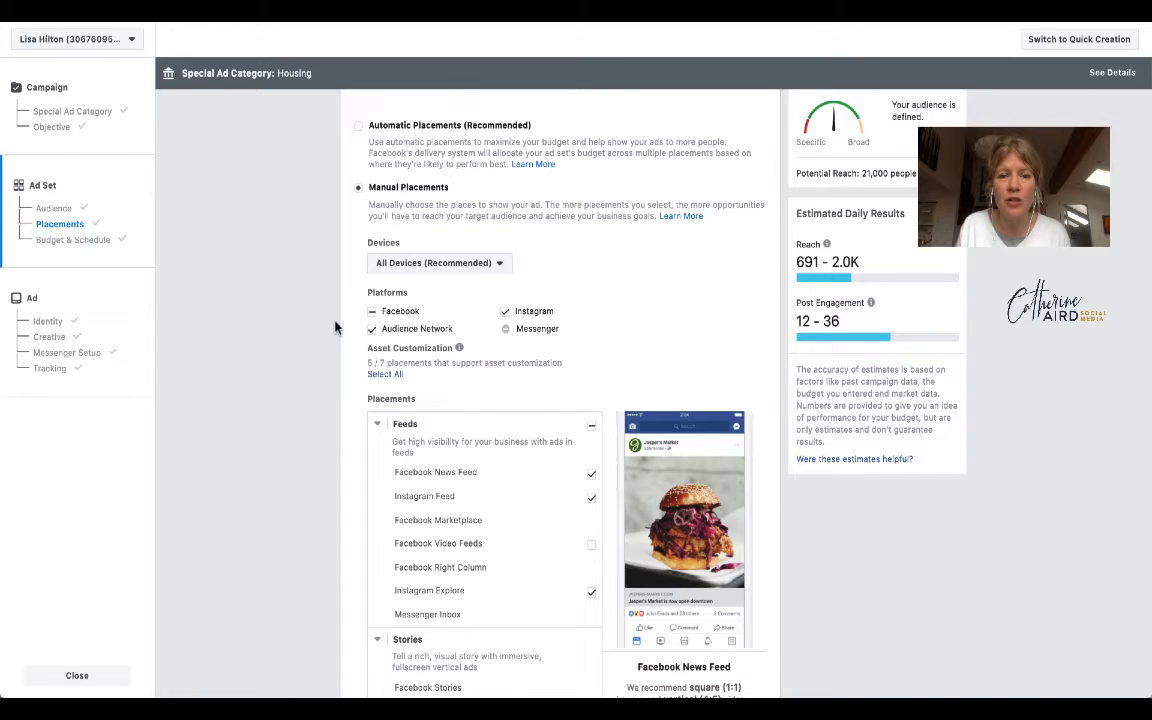
{"action": "scroll", "scroll_direction": "down", "scroll_amount": 3}
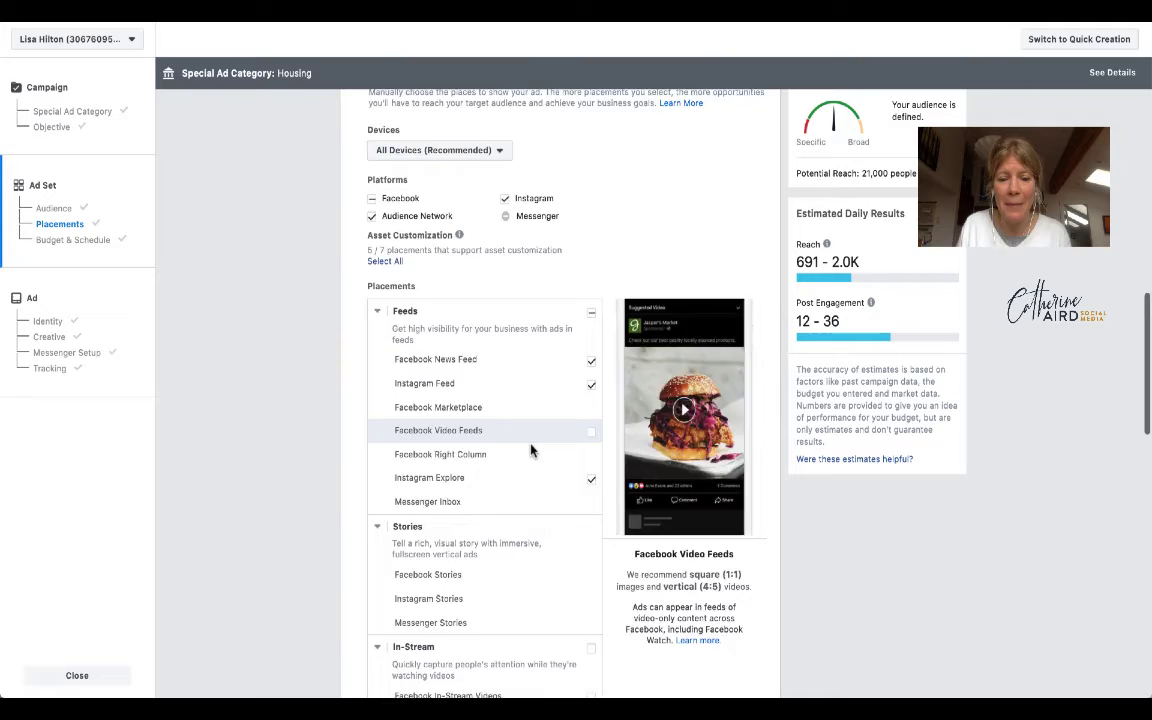
{"action": "scroll", "scroll_direction": "down", "scroll_amount": 3}
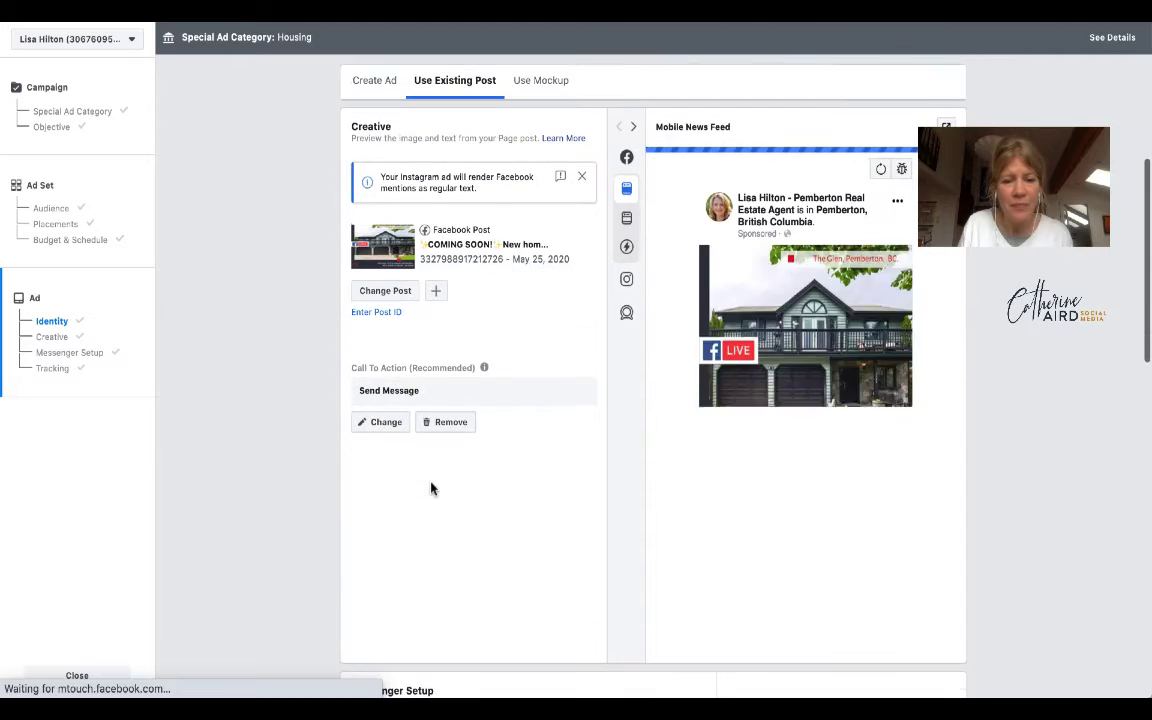
- Choose the existing Welcome Message 05-25-20 template in Messenger Setup
{"action": "left_click", "coordinate": [69, 352]}
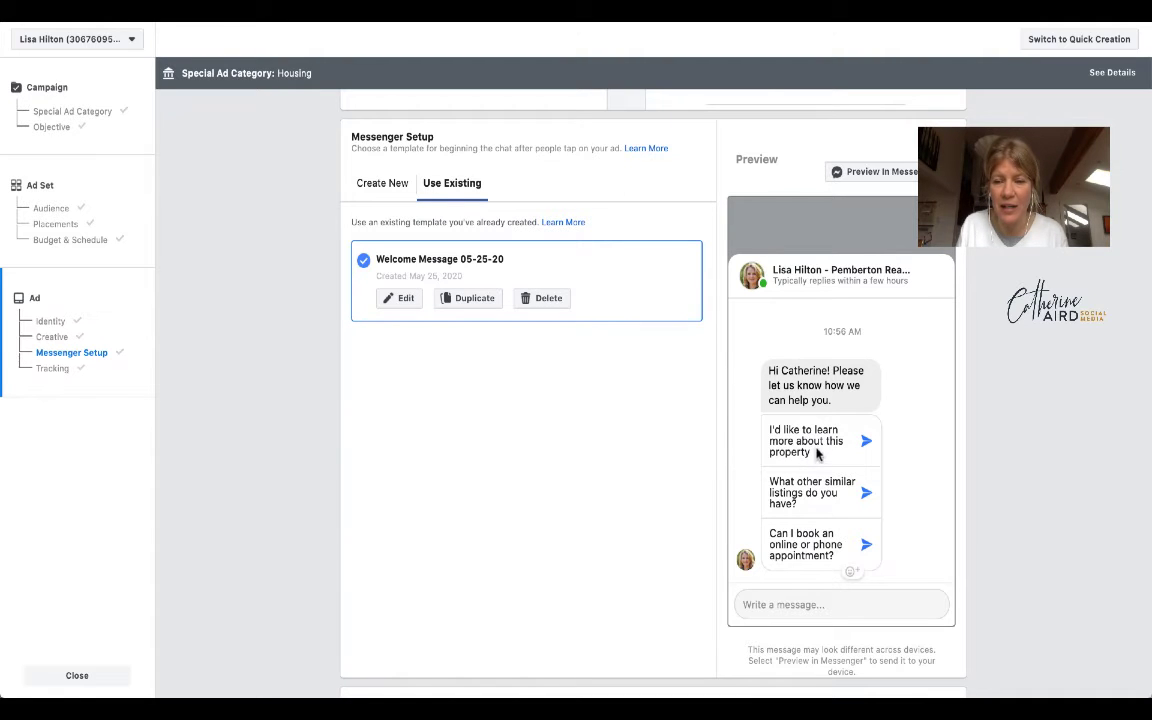
{"action": "mouse_move", "coordinate": [836, 504]}
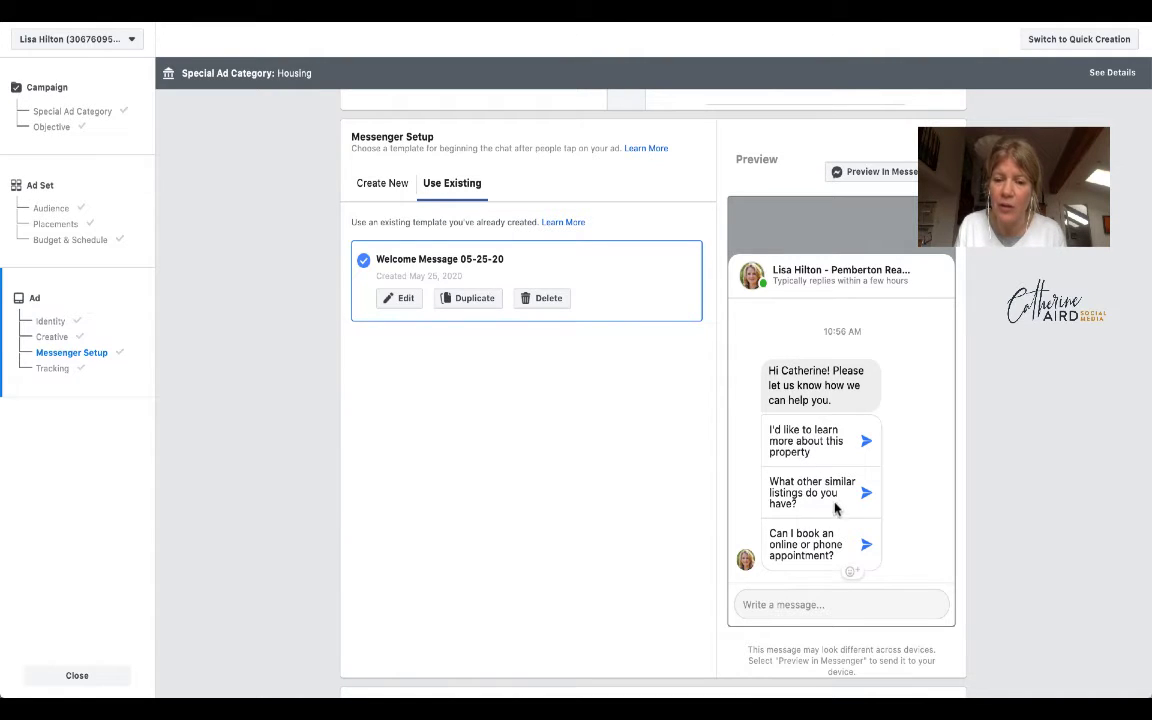
{"action": "mouse_move", "coordinate": [688, 558]}
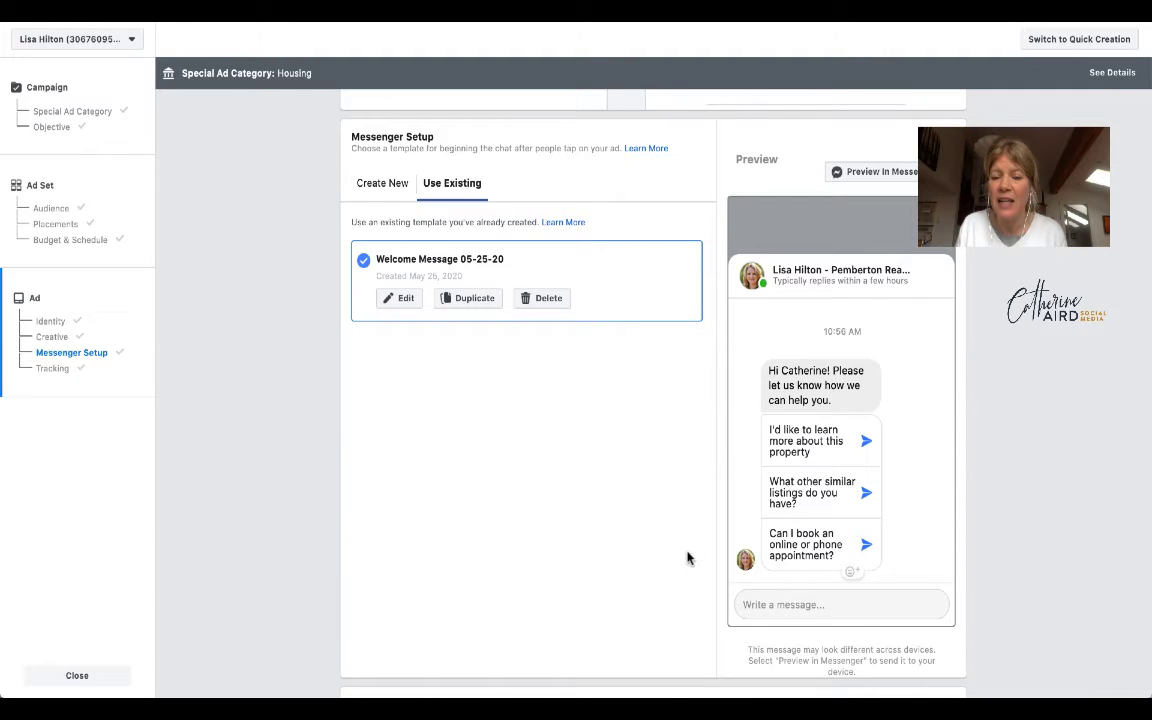
{"action": "mouse_move", "coordinate": [551, 563]}
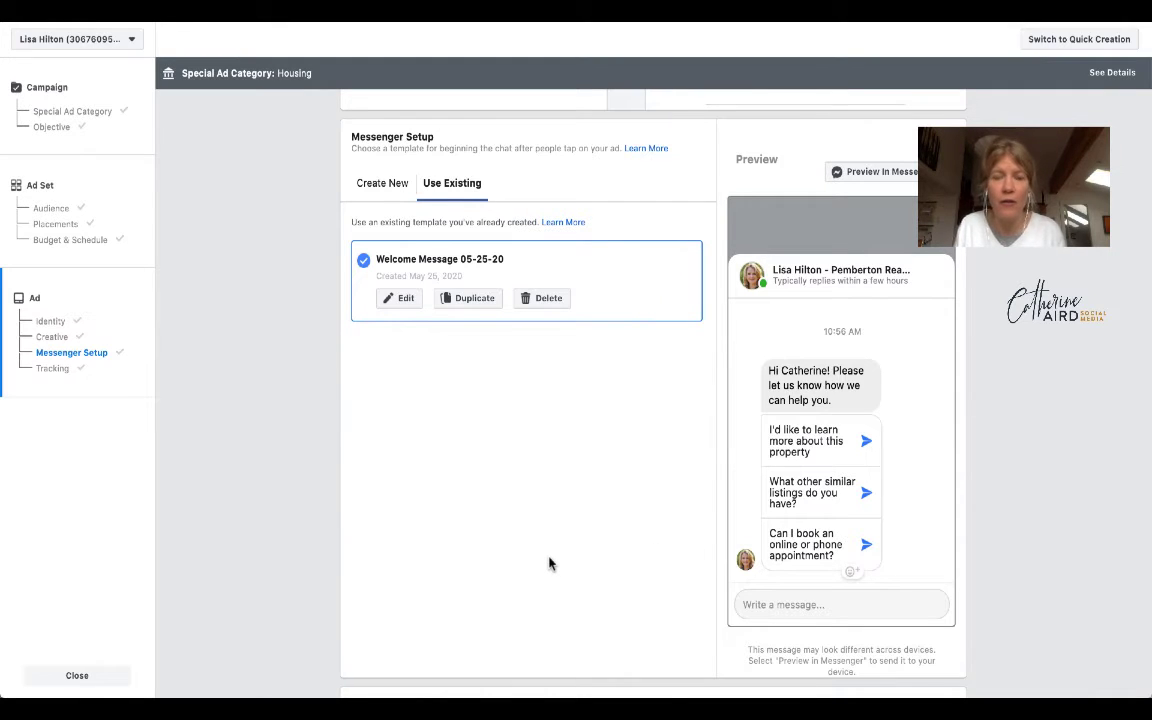
{"action": "mouse_move", "coordinate": [385, 152]}
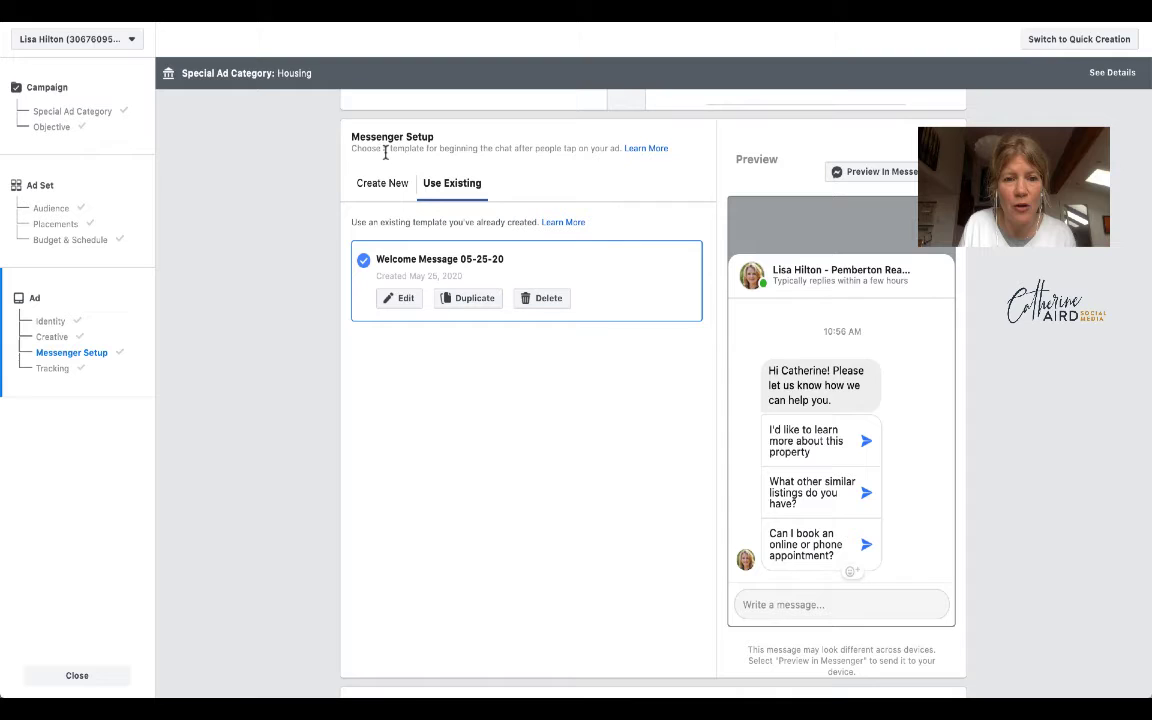
{"action": "mouse_move", "coordinate": [408, 281]}
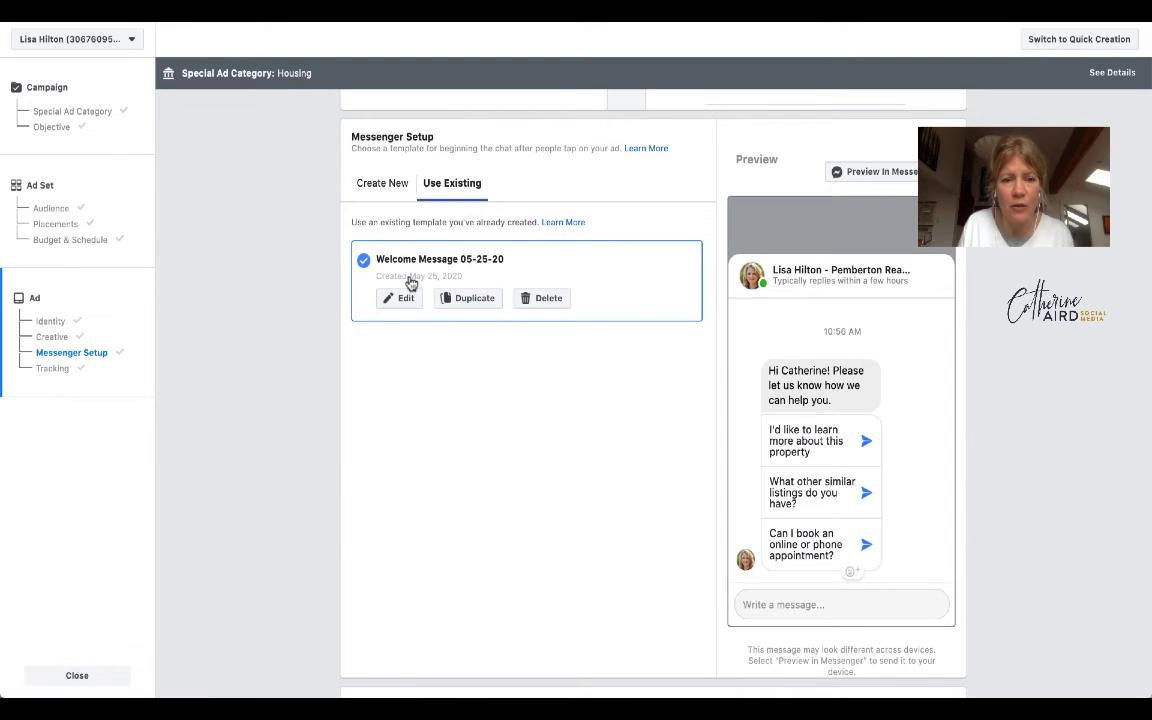
- Edit Welcome Message 05-25-20 and review its greeting and Questions #1–#3 automated responses
{"action": "left_click", "coordinate": [398, 298]}
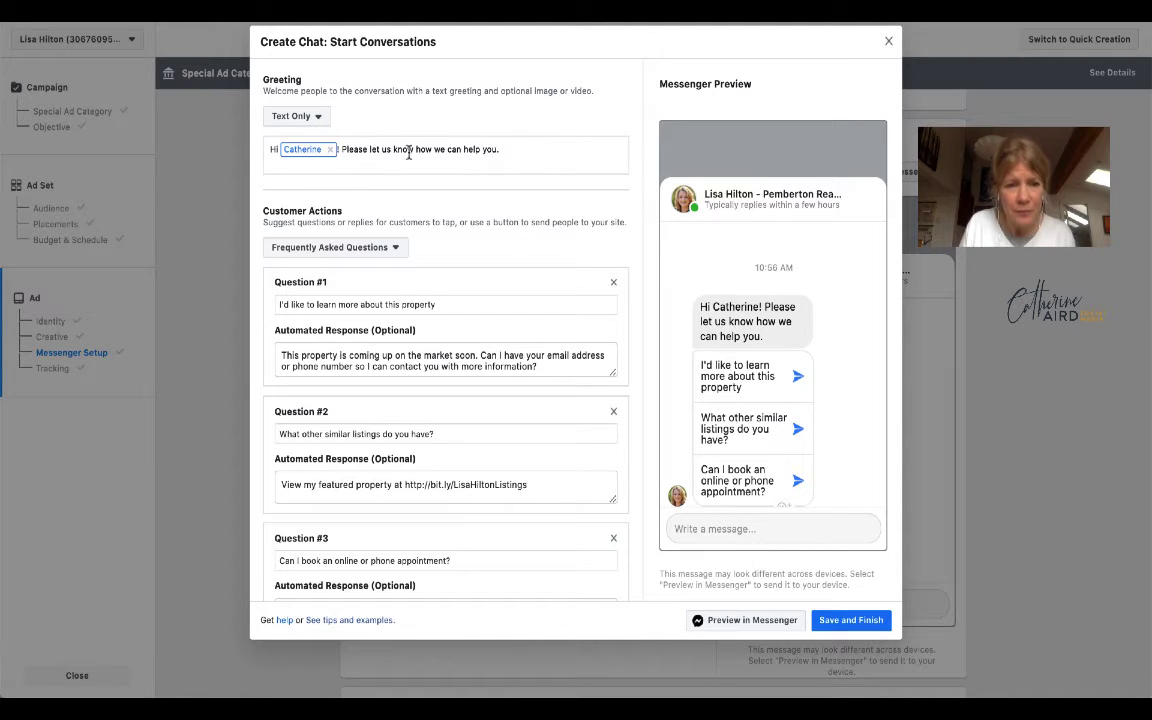
{"action": "mouse_move", "coordinate": [474, 201]}
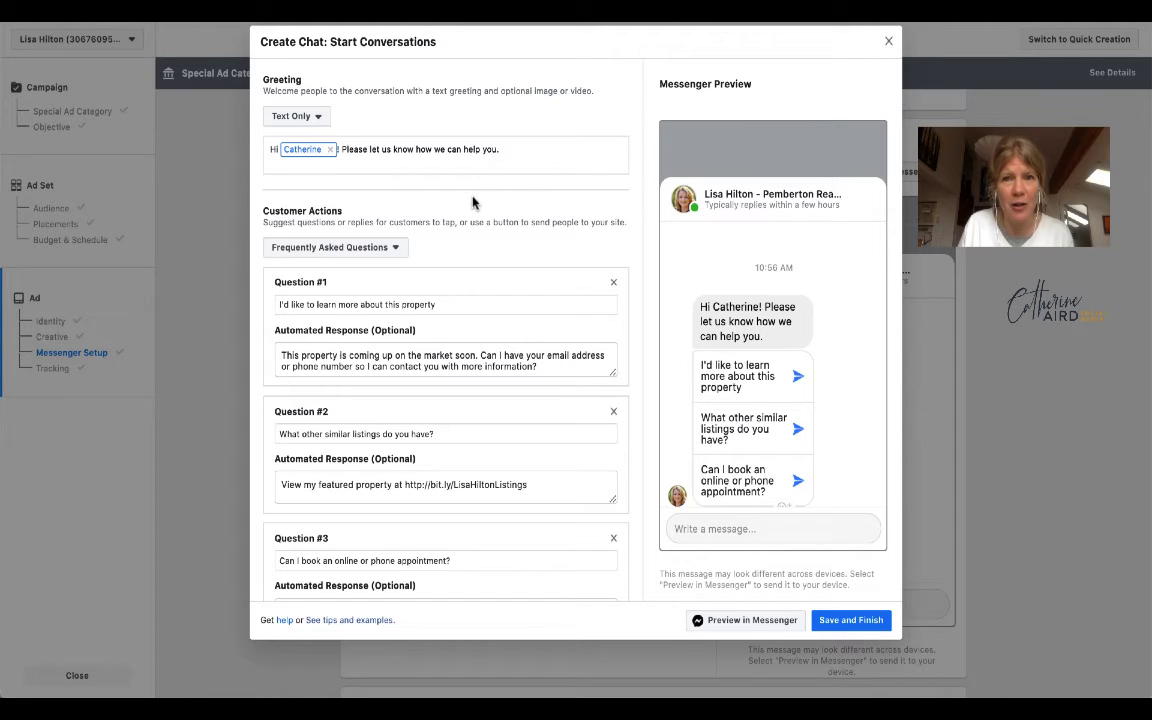
{"action": "scroll", "scroll_direction": "down", "scroll_amount": 3}
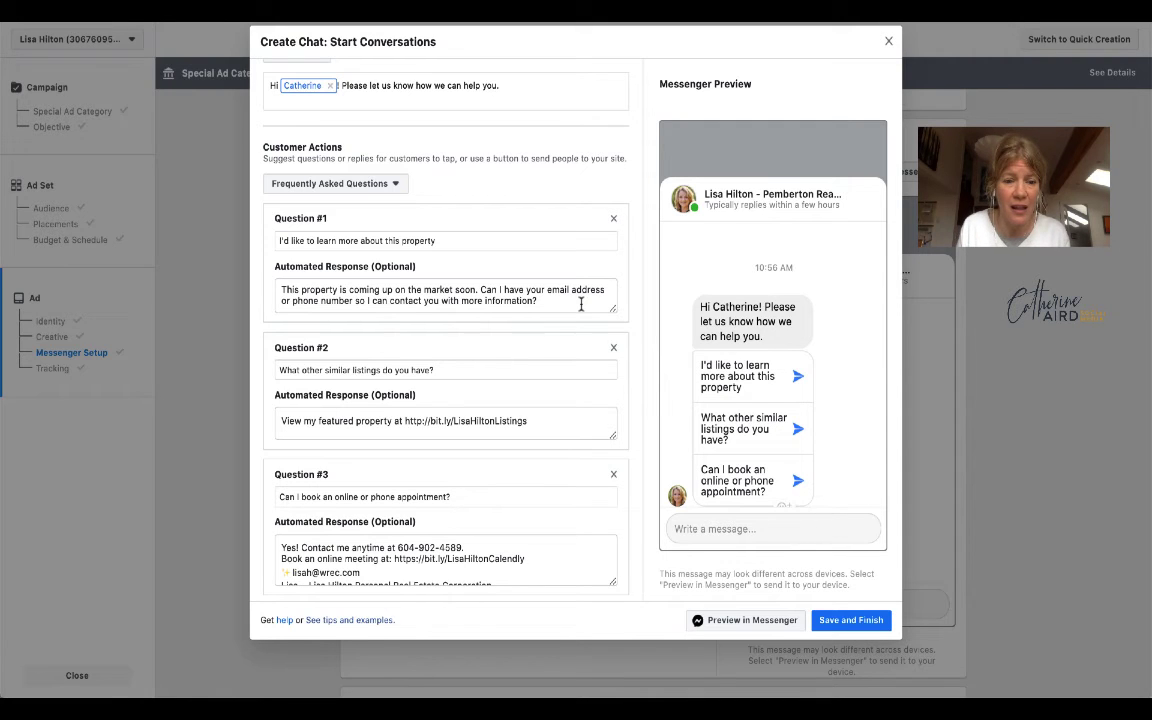
{"action": "scroll", "scroll_direction": "down", "scroll_amount": 3}
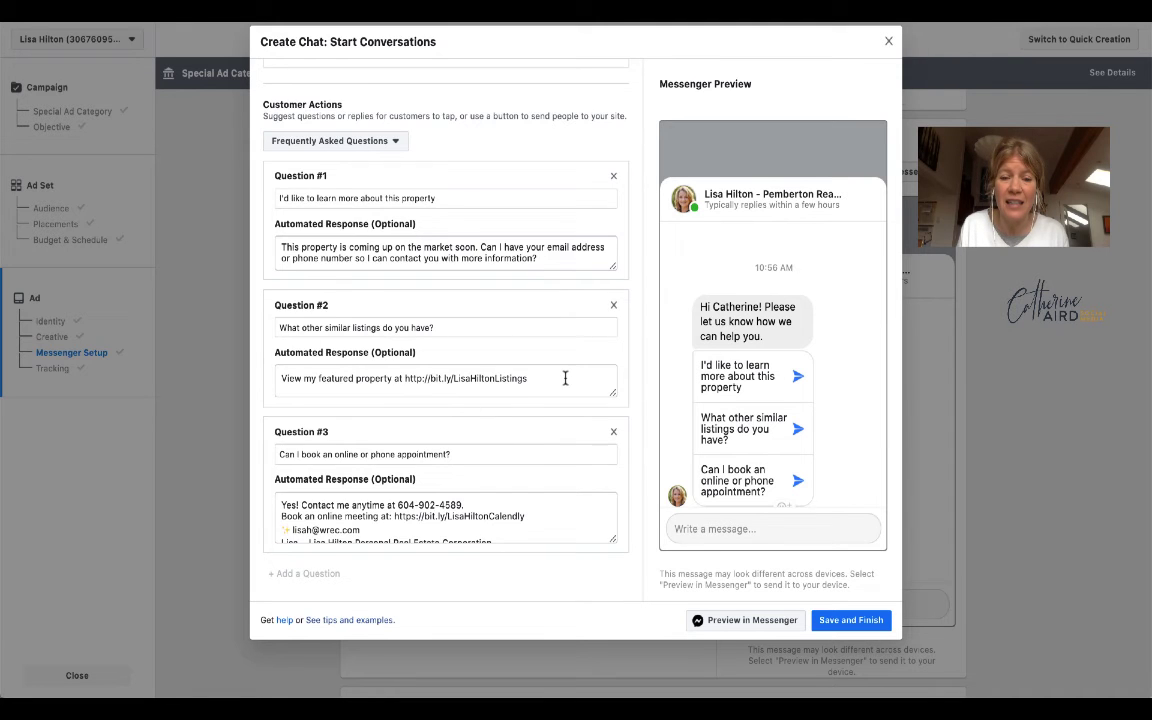
{"action": "scroll", "scroll_direction": "down", "scroll_amount": 3}
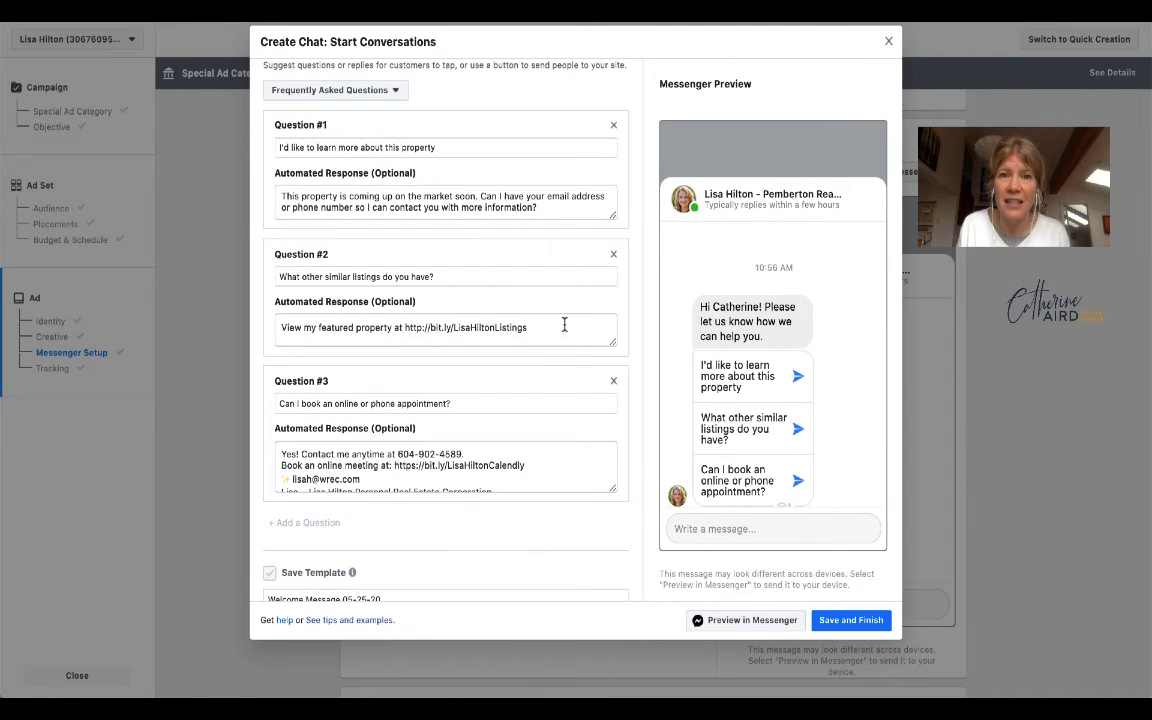
{"action": "scroll", "scroll_direction": "down", "scroll_amount": 3}
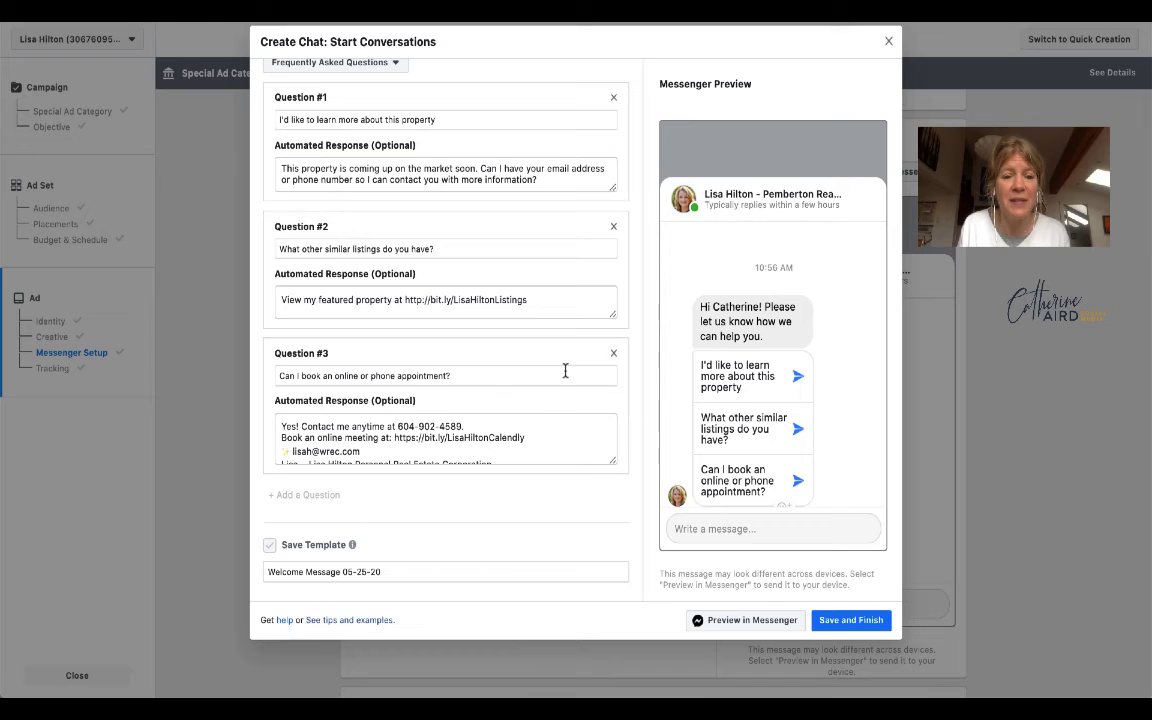
{"action": "scroll", "scroll_direction": "down", "scroll_amount": 3}
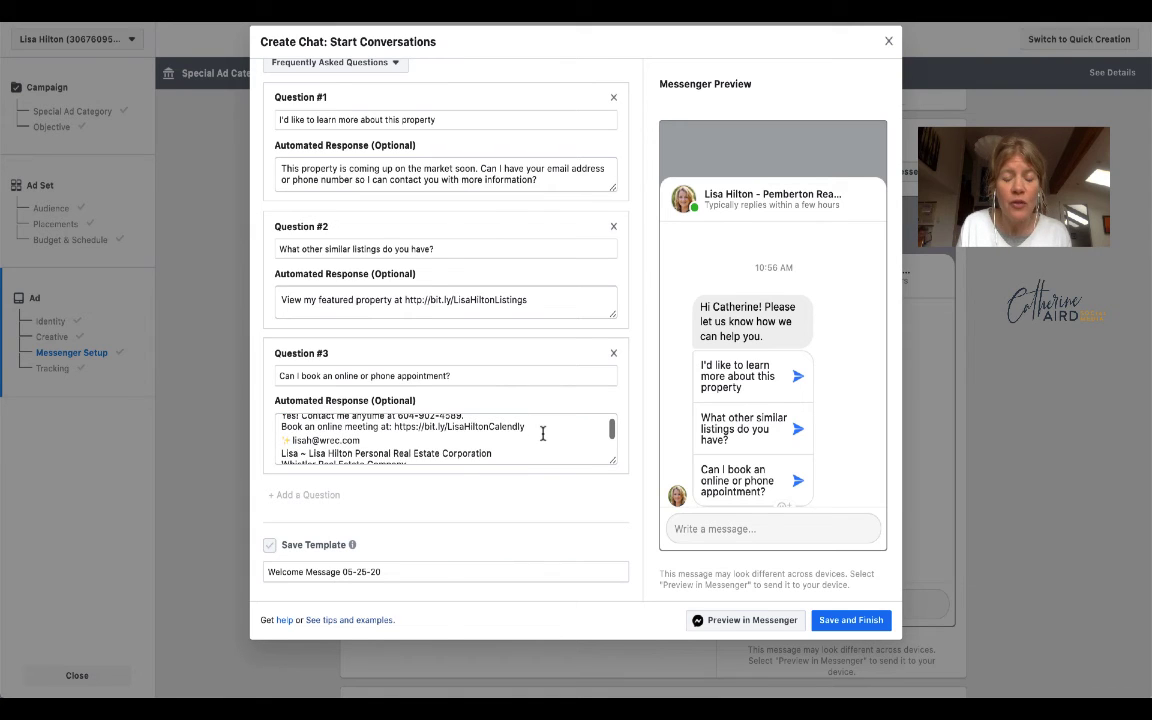
{"action": "scroll", "scroll_direction": "down", "scroll_amount": 3}
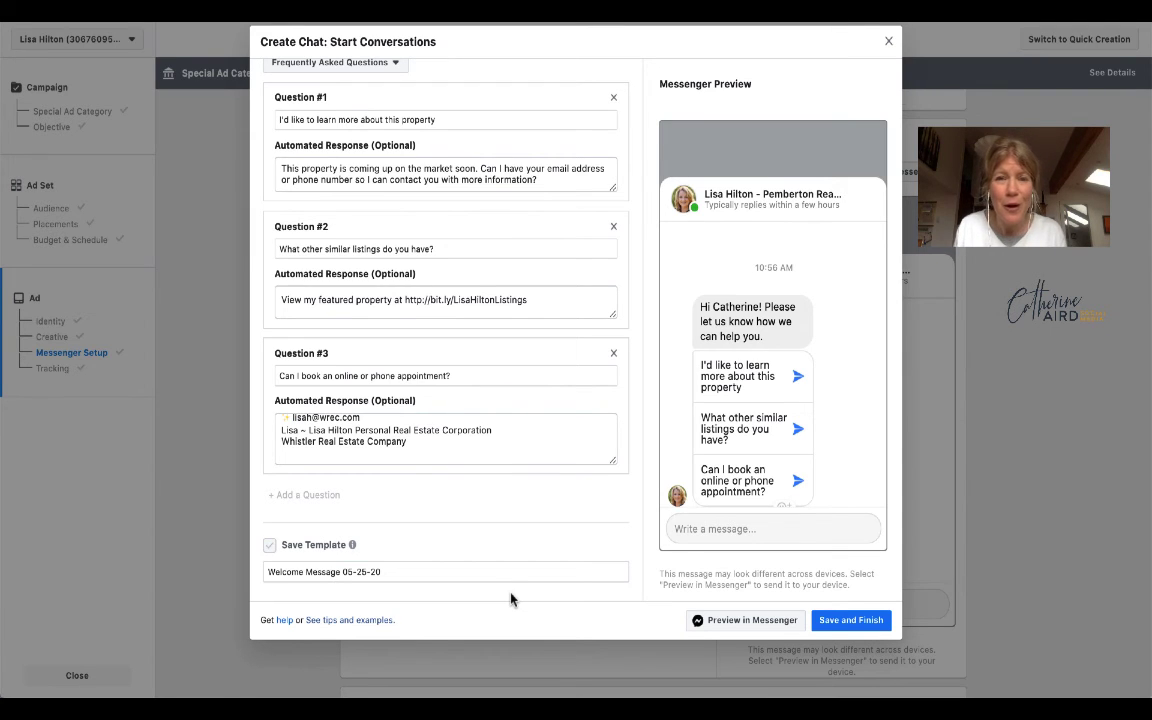
{"action": "mouse_move", "coordinate": [525, 598]}
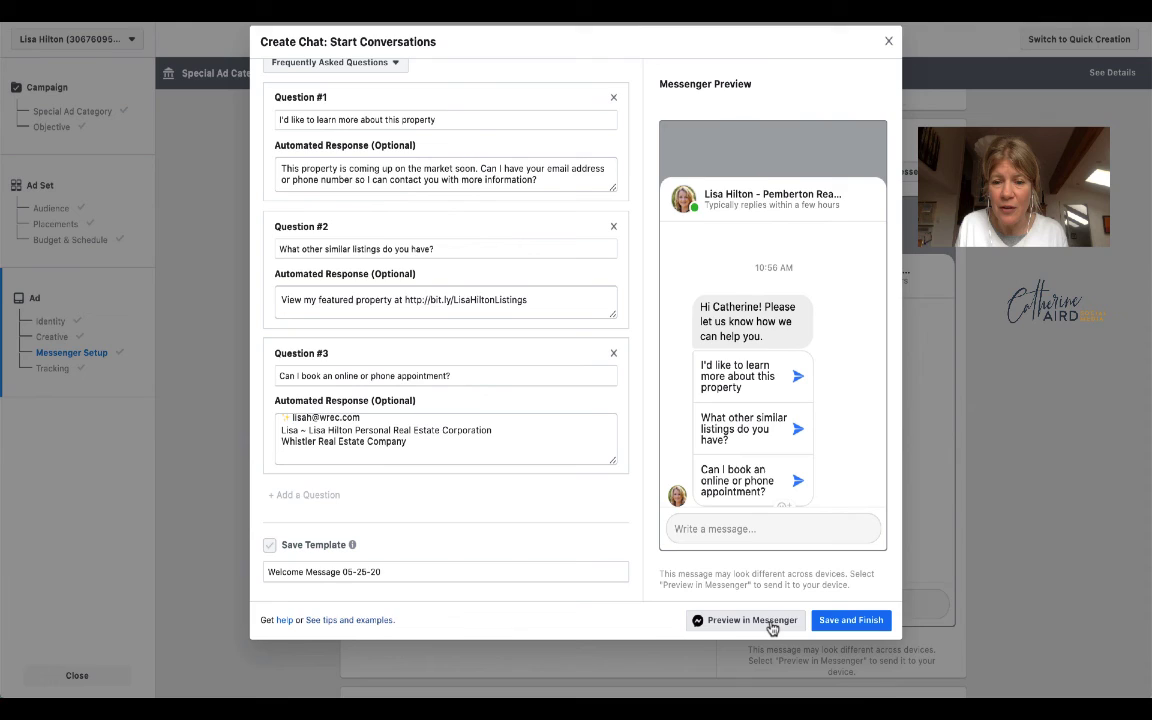
- Send a Messenger preview, dismiss the notice, and save the Welcome Message 05-25-20 template
{"action": "left_click", "coordinate": [757, 620]}
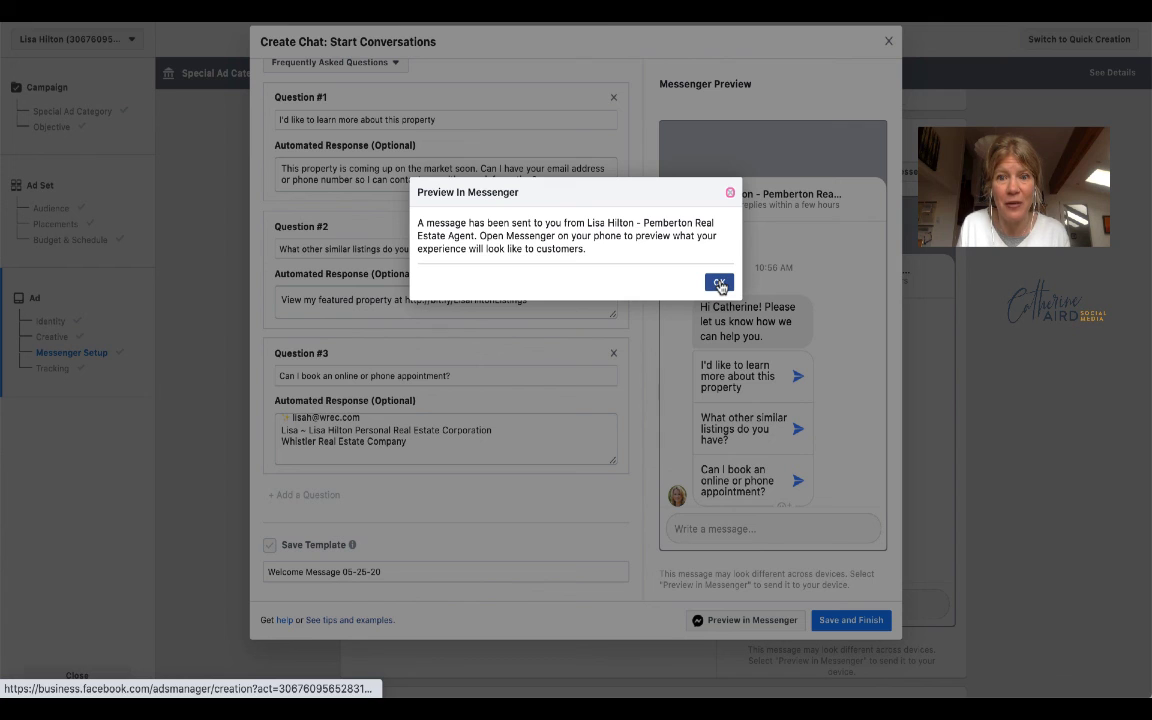
{"action": "left_click", "coordinate": [718, 283]}
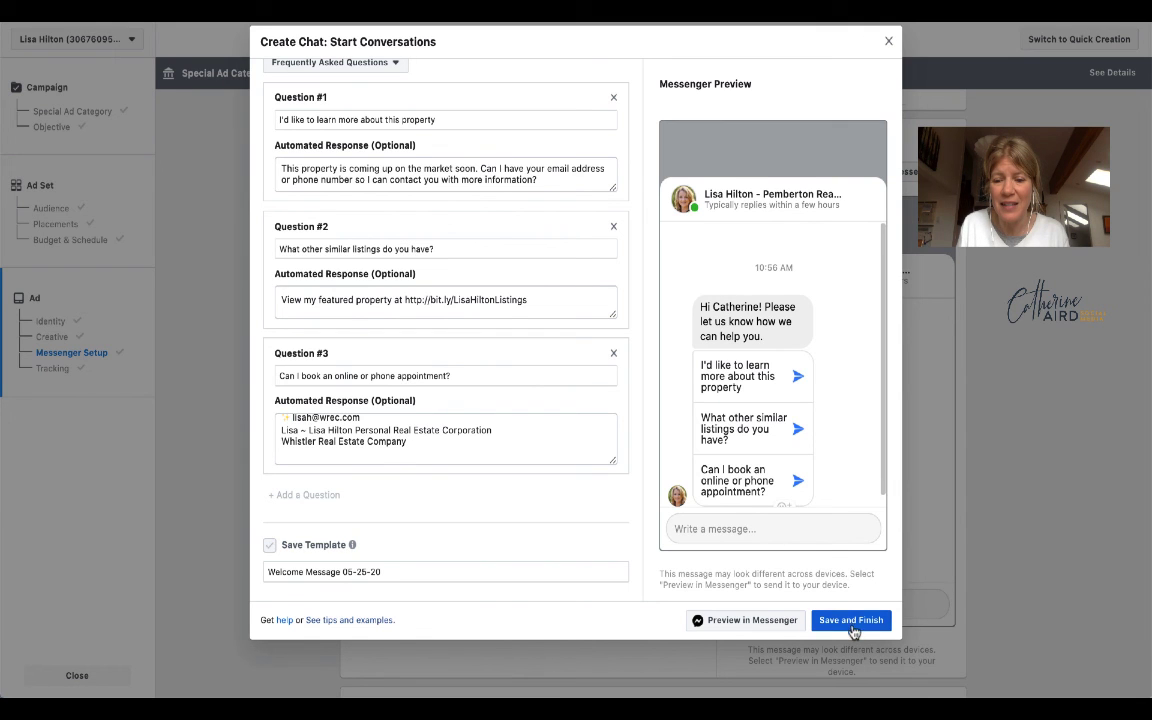
{"action": "left_click", "coordinate": [851, 620]}
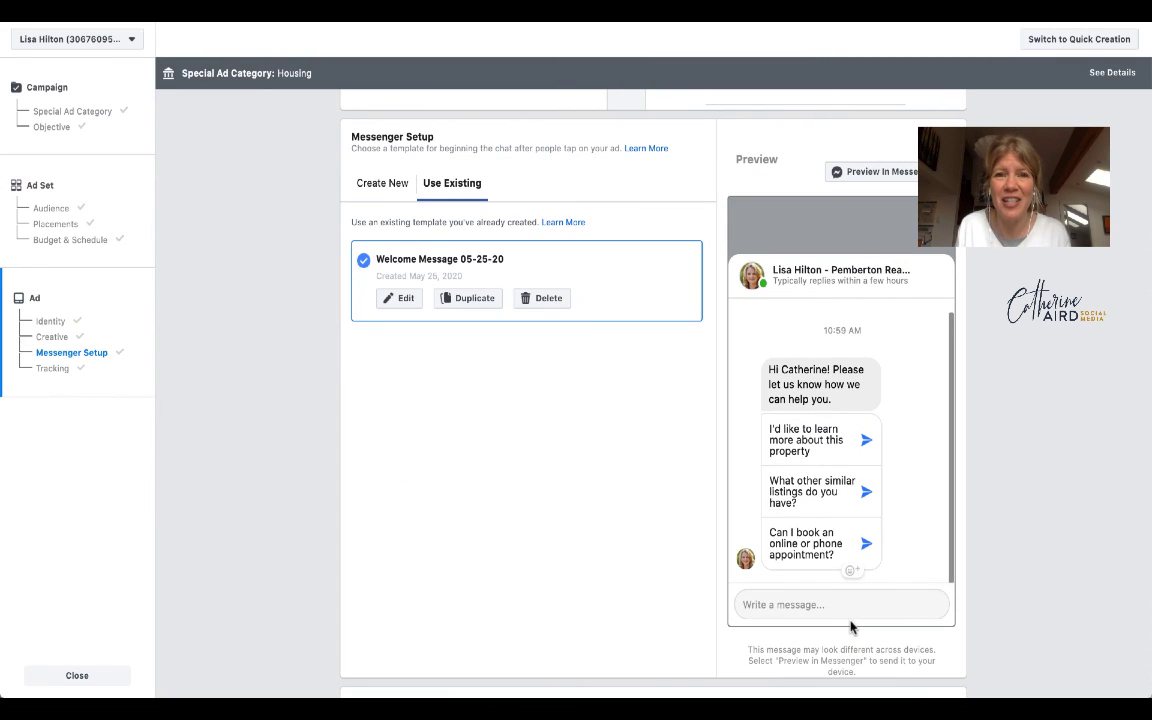
{"action": "mouse_move", "coordinate": [624, 224]}
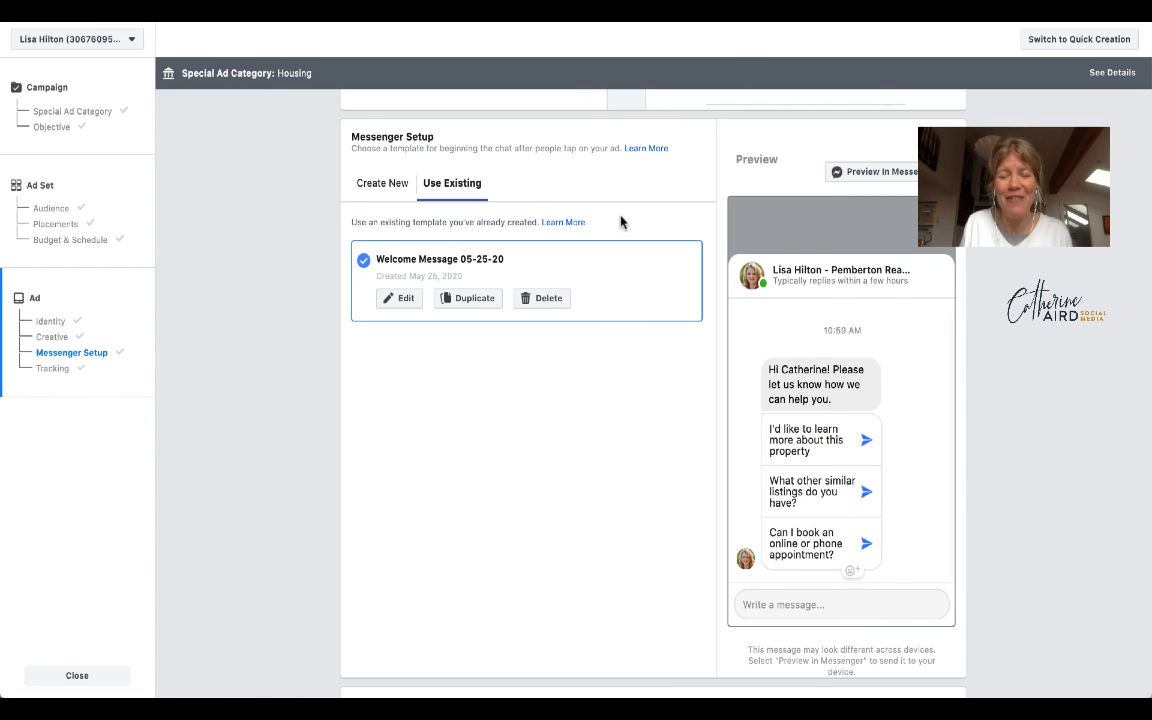
{"action": "mouse_move", "coordinate": [667, 75]}
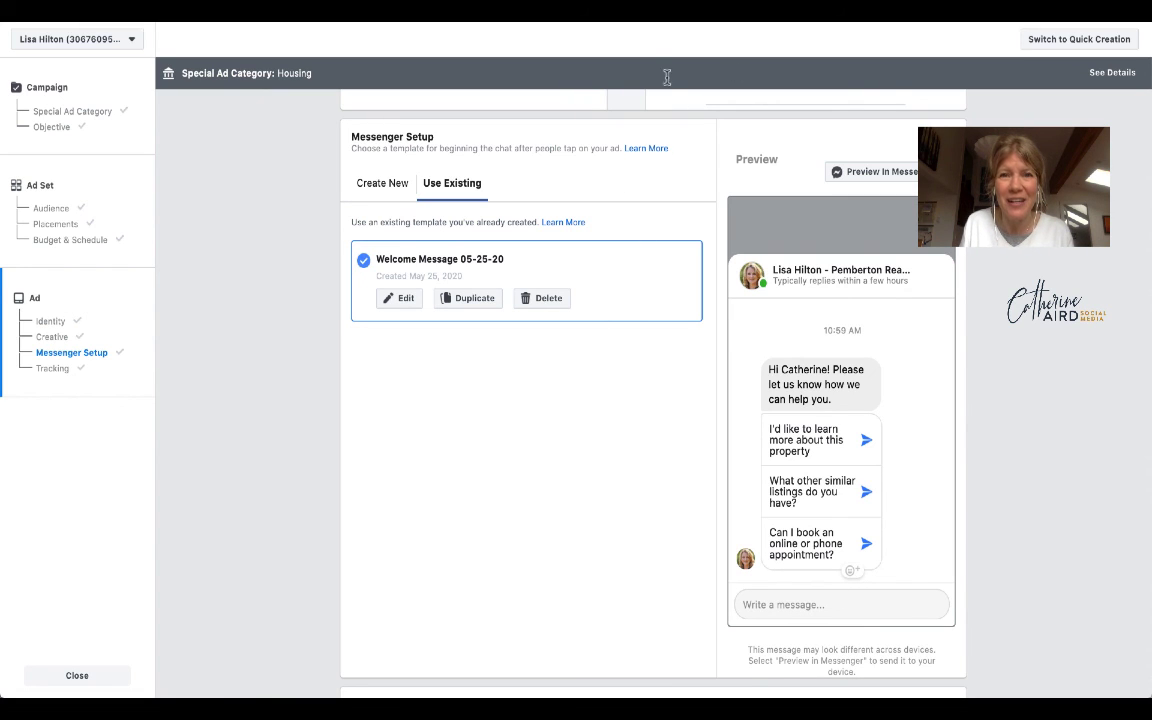